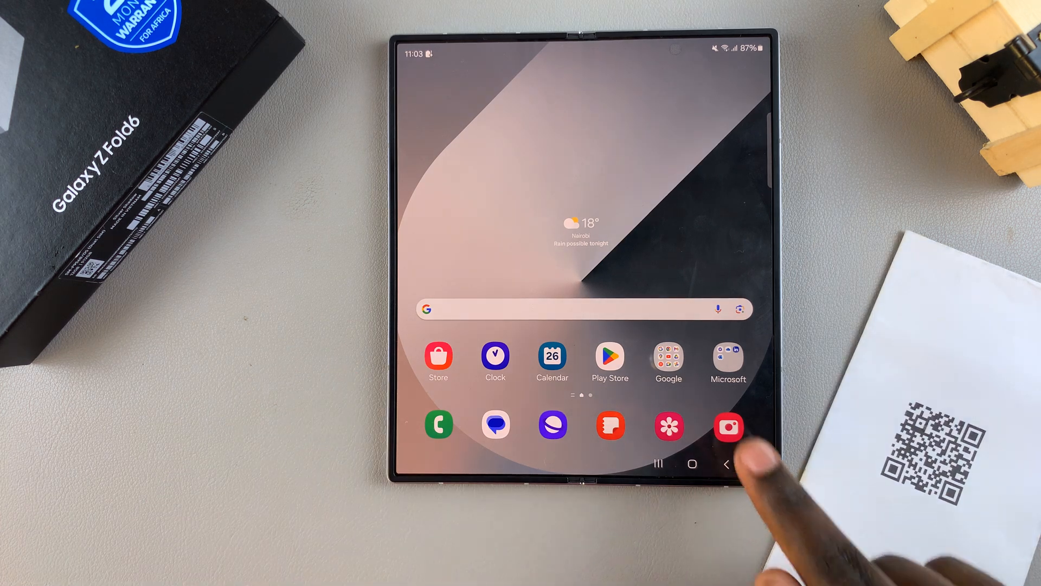
Launch the Camera app from the home-screen dock into Photo mode
left_click(729, 427)
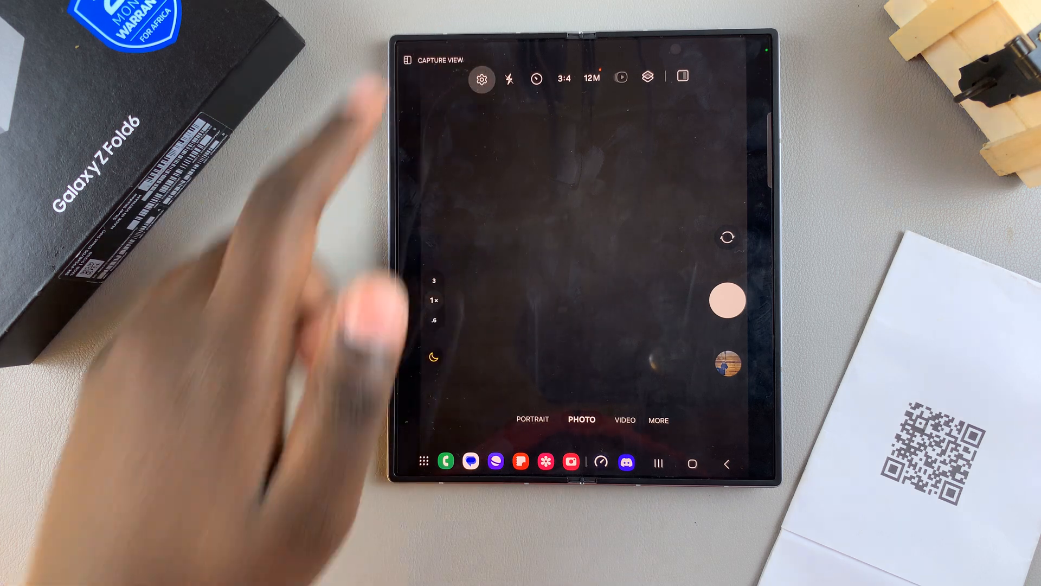
Confirm the Scan QR codes toggle is on in Camera settings and return to the viewfinder
left_click(482, 78)
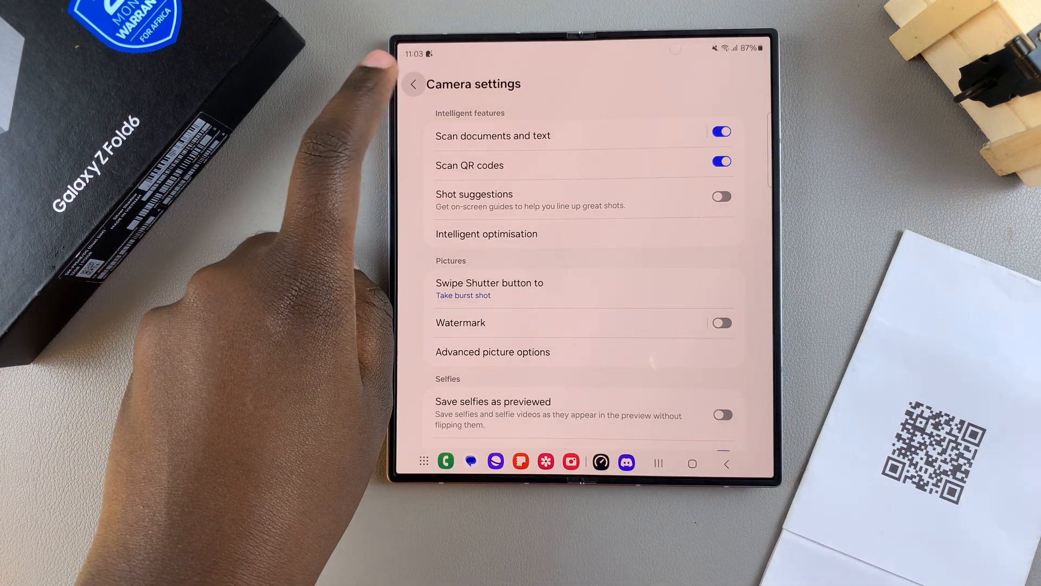
left_click(413, 84)
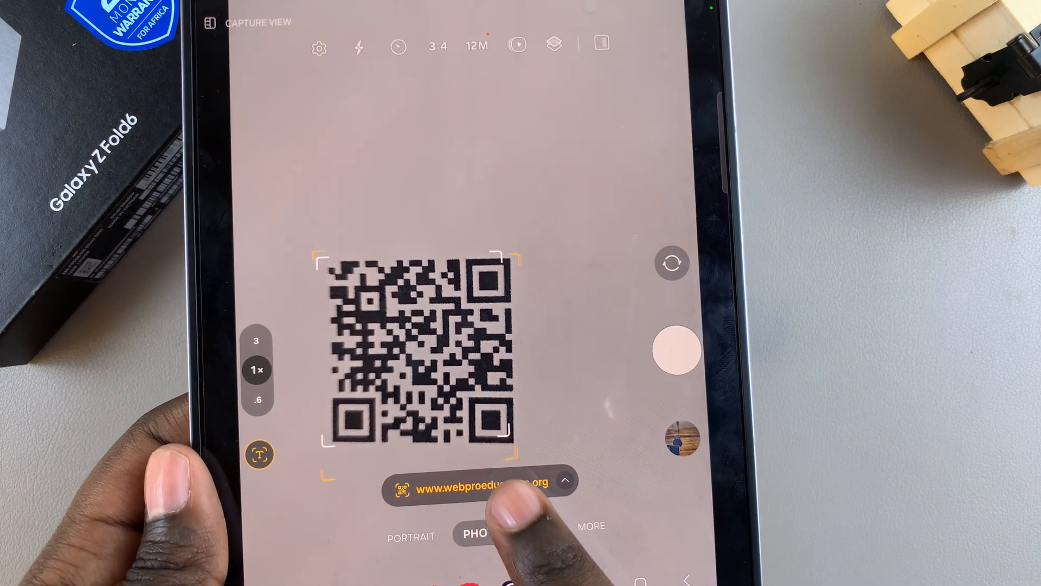
Open the detected webproeducation.org link from the viewfinder and scroll the loaded page
left_click(472, 480)
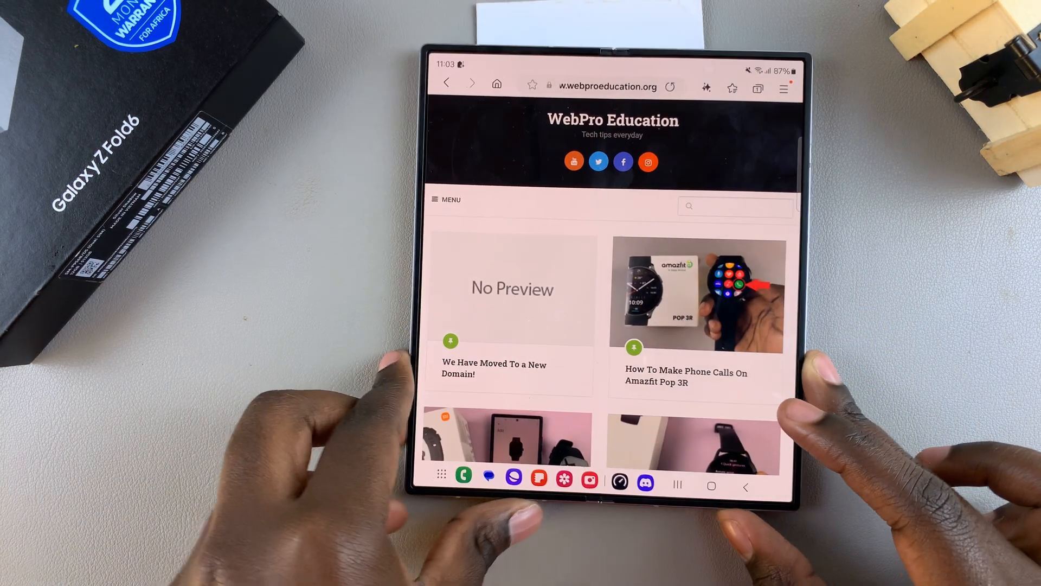
scroll("down", 3)
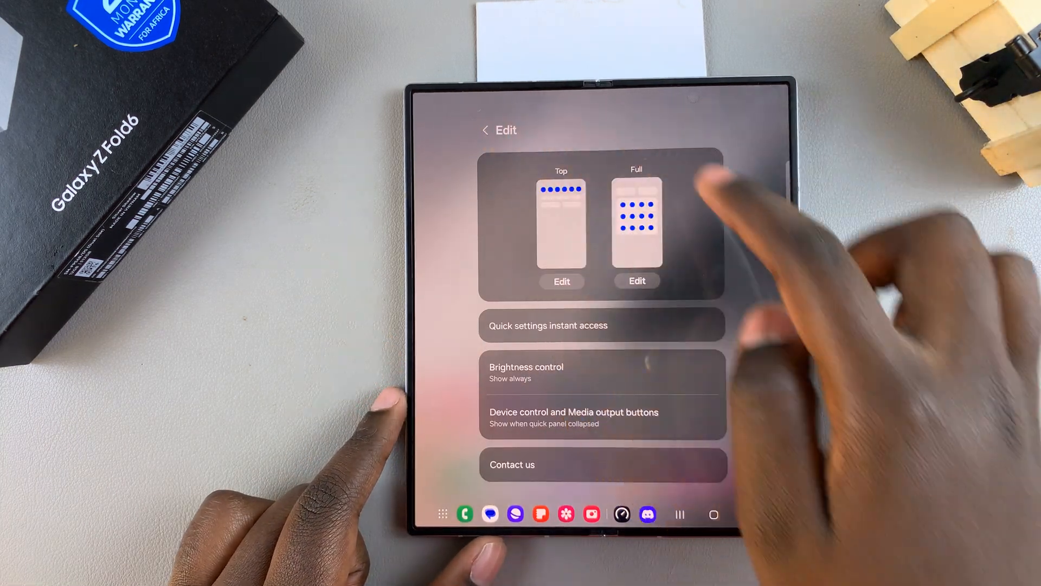
Use the quick-panel Scan QR code tile and Open link to load webproeducation.org again
left_click(486, 129)
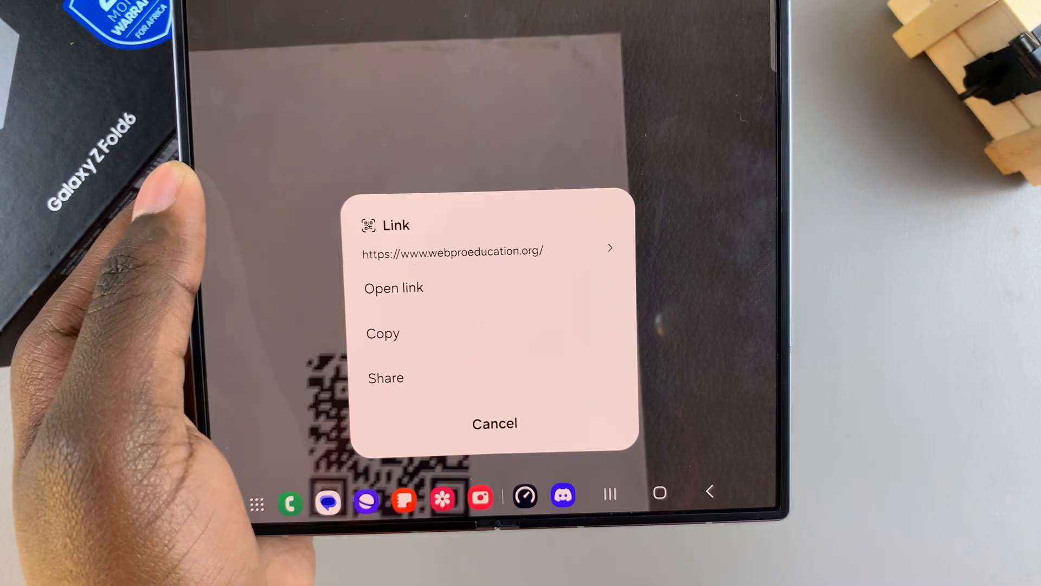
left_click(392, 288)
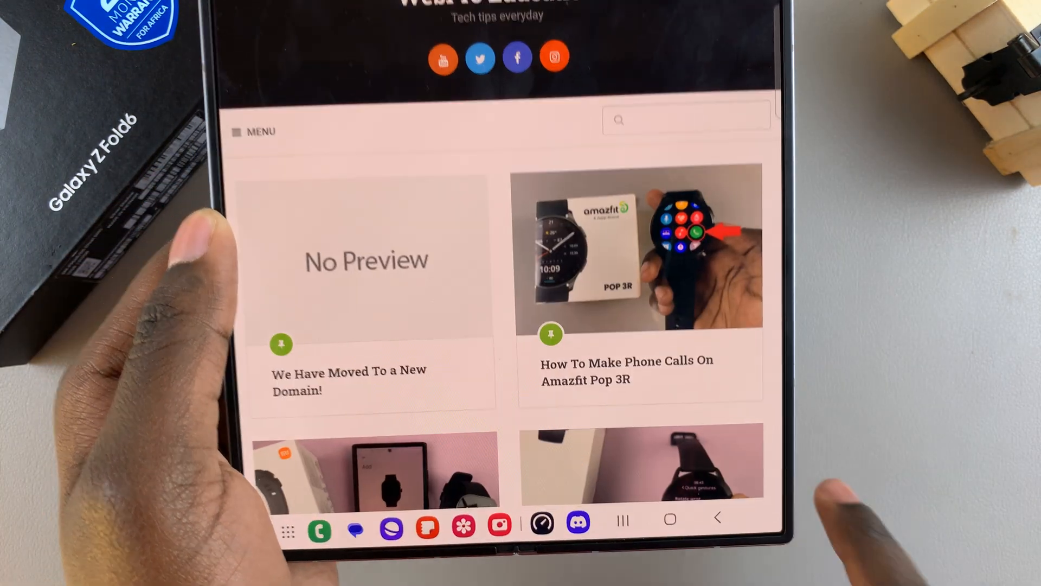